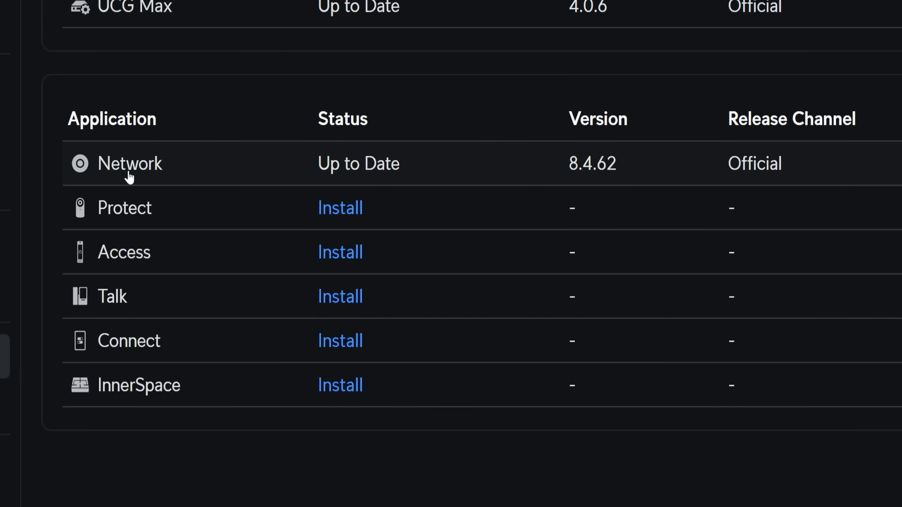
mouse_move(96, 313)
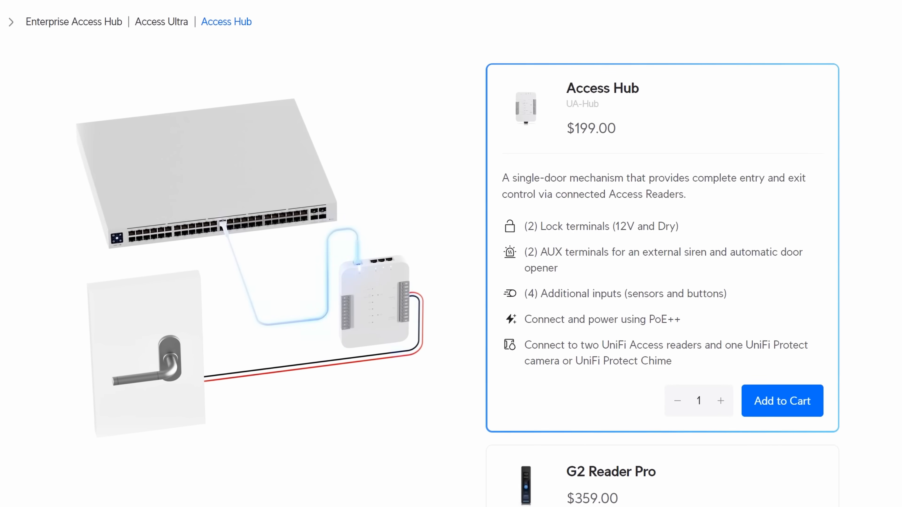
Step: Scroll through the Access Hub product page details and its $199 price
scroll("down", 3)
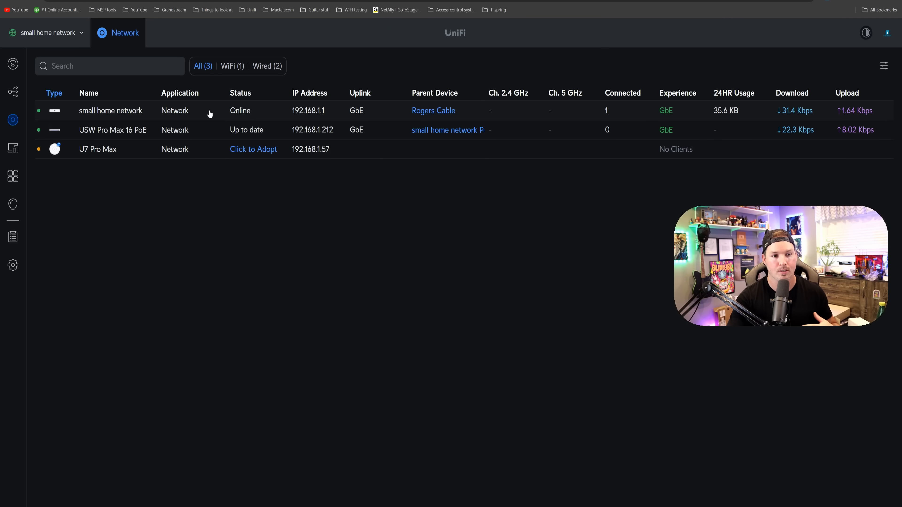
Step: View the home network gateway's details, then go to the Network application settings
left_click(110, 110)
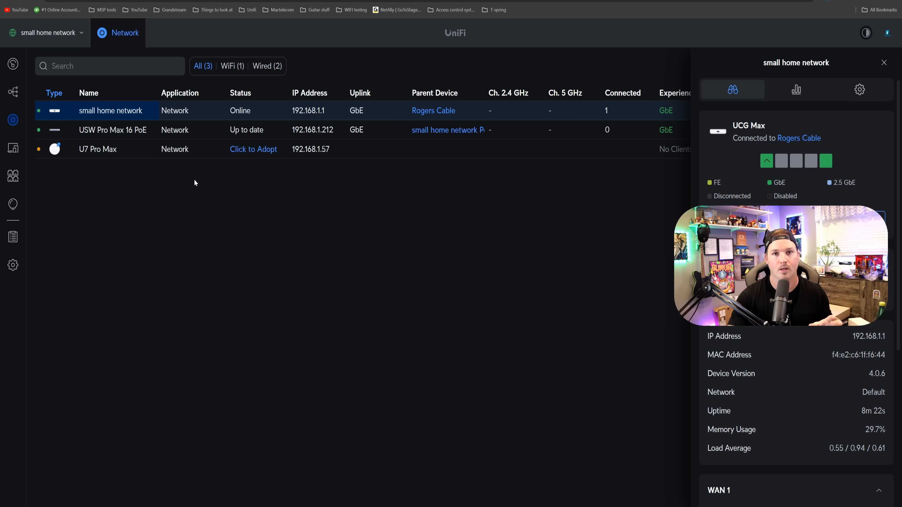
mouse_move(253, 149)
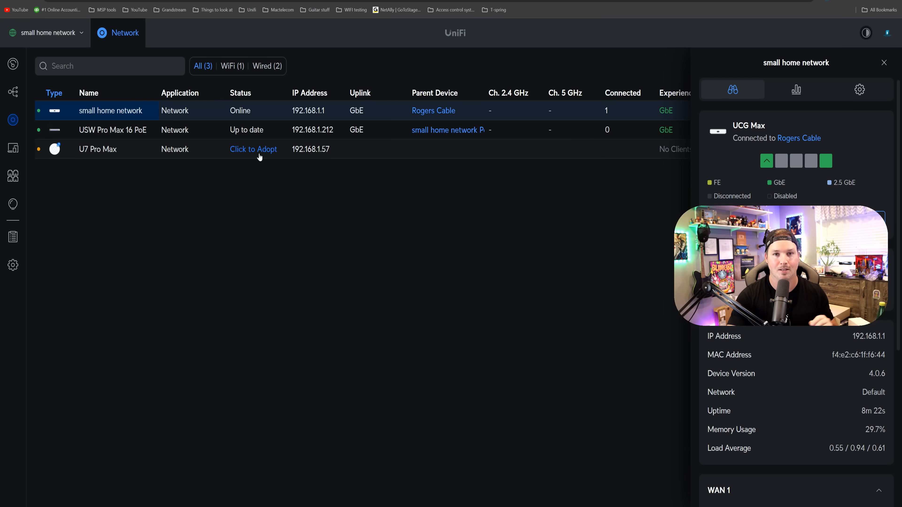
left_click(254, 149)
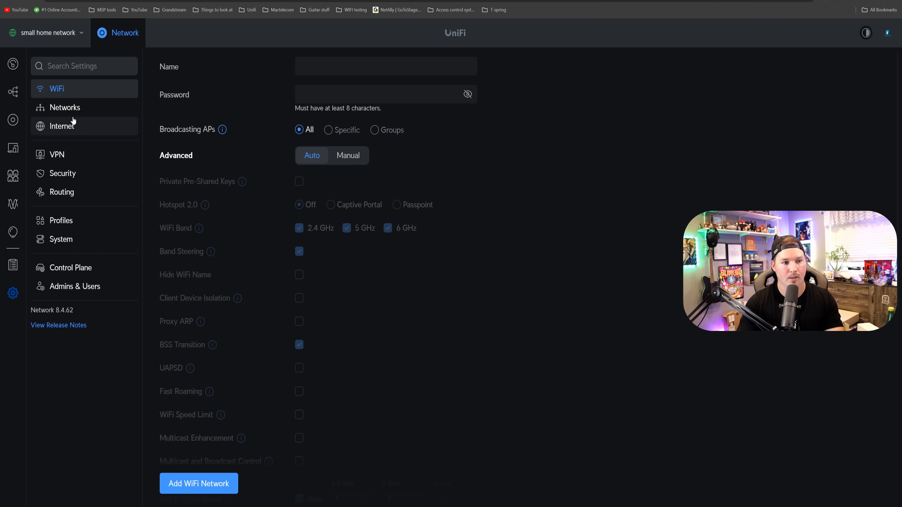
Step: Add a new virtual network named Guest with manual advanced options and Guest Network isolation ticked
left_click(64, 107)
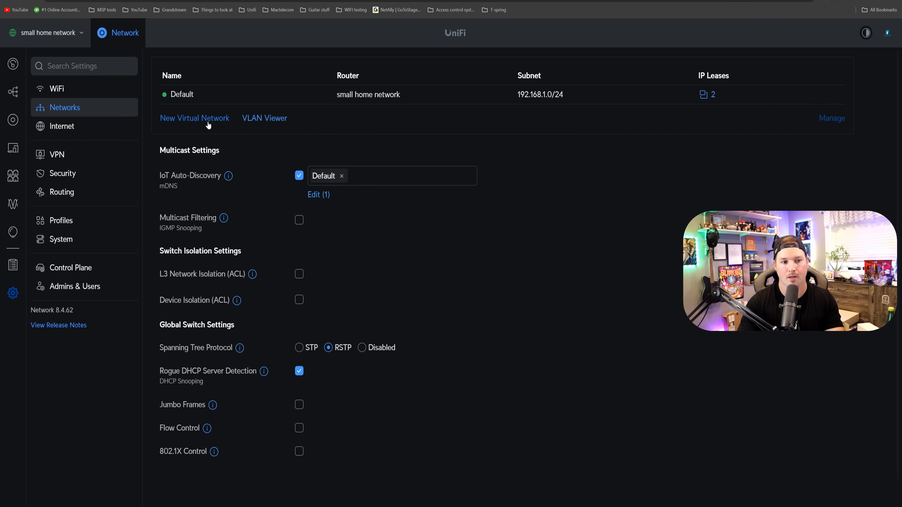
left_click(194, 118)
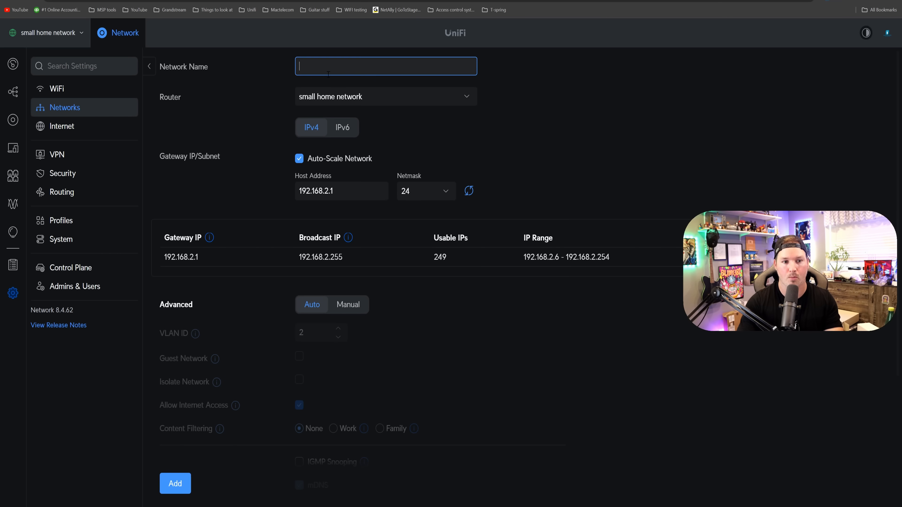
type("Guest")
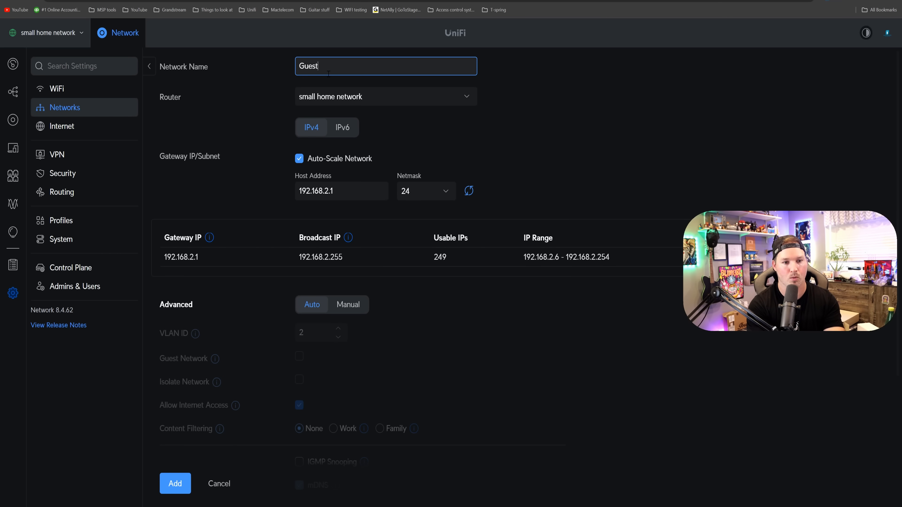
scroll("down", 3)
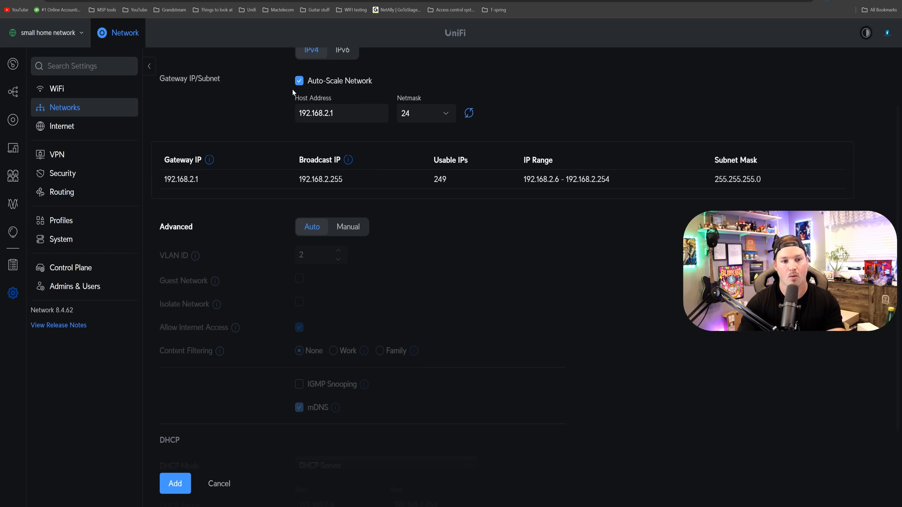
mouse_move(354, 187)
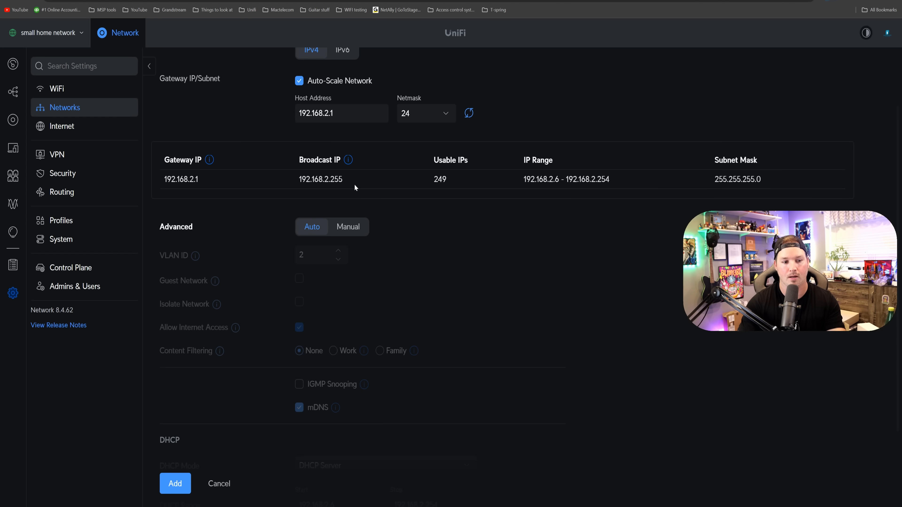
left_click(348, 226)
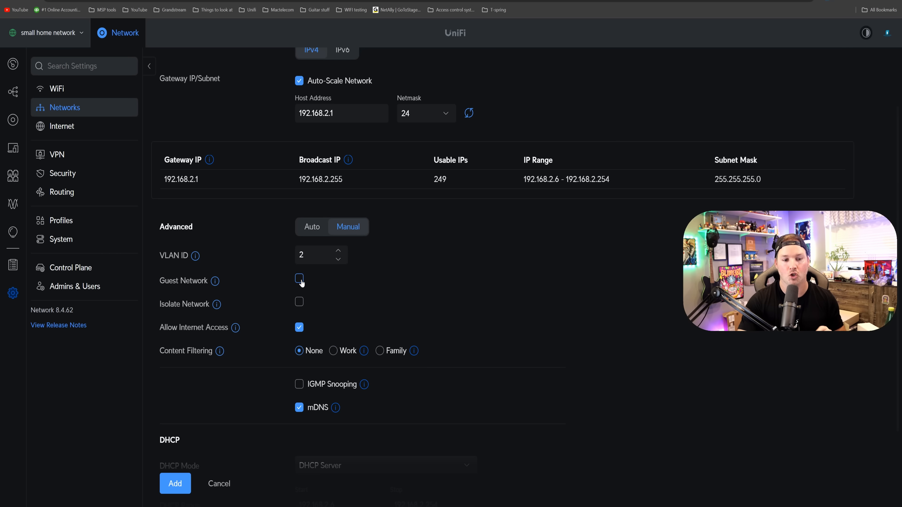
left_click(299, 279)
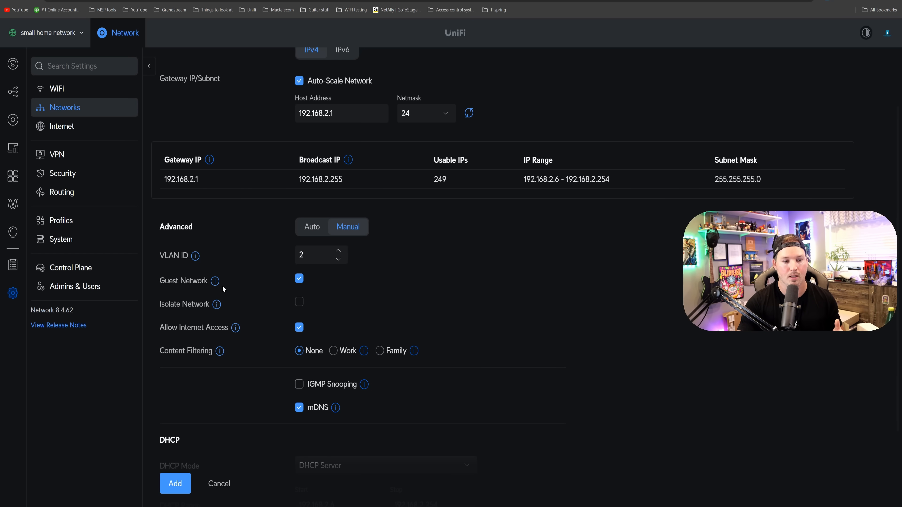
mouse_move(215, 281)
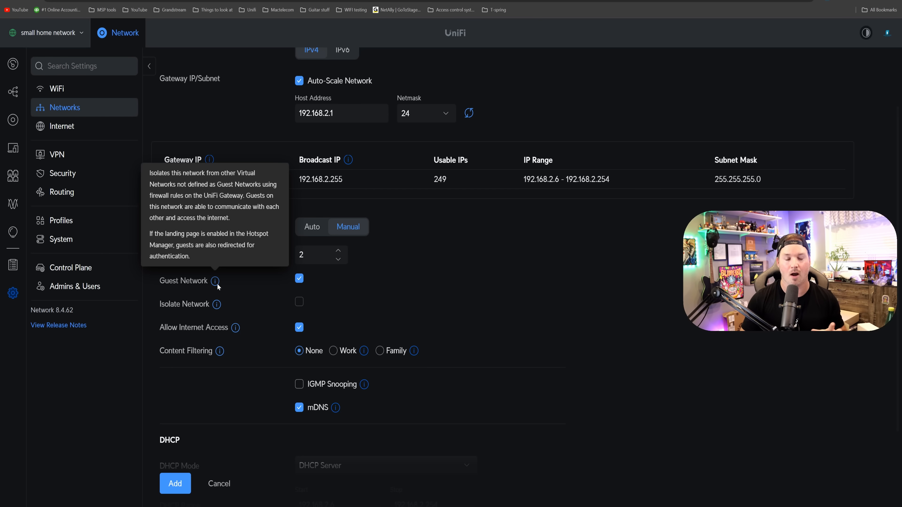
left_click(219, 483)
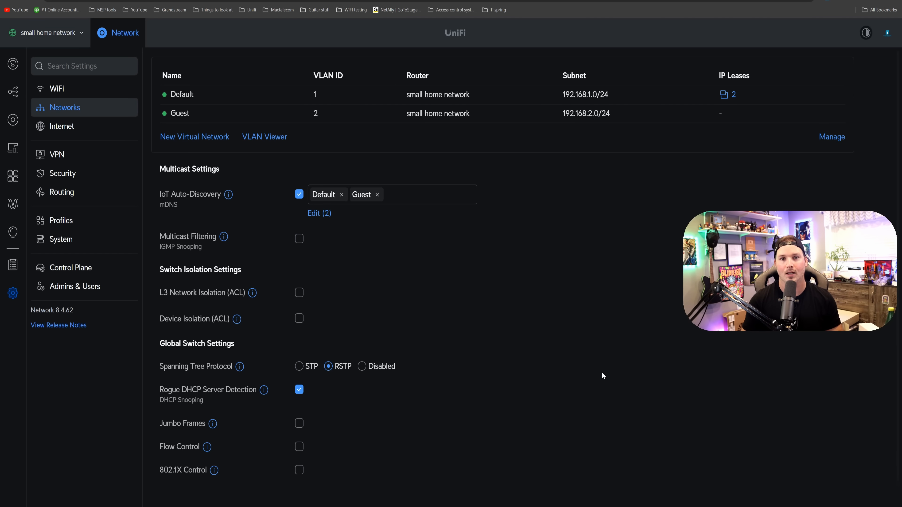
Step: Set intrusion prevention to Advanced, Notify and Block, high sensitivity, and apply the changes
left_click(62, 173)
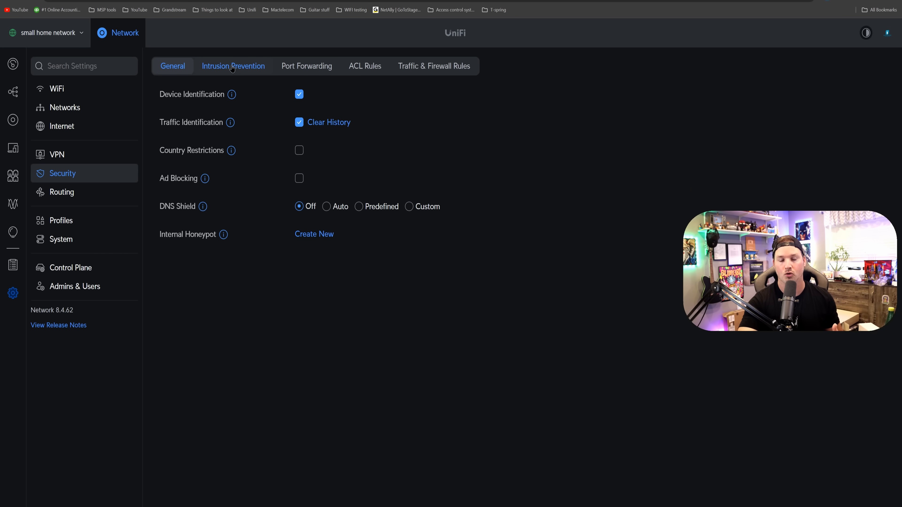
left_click(233, 66)
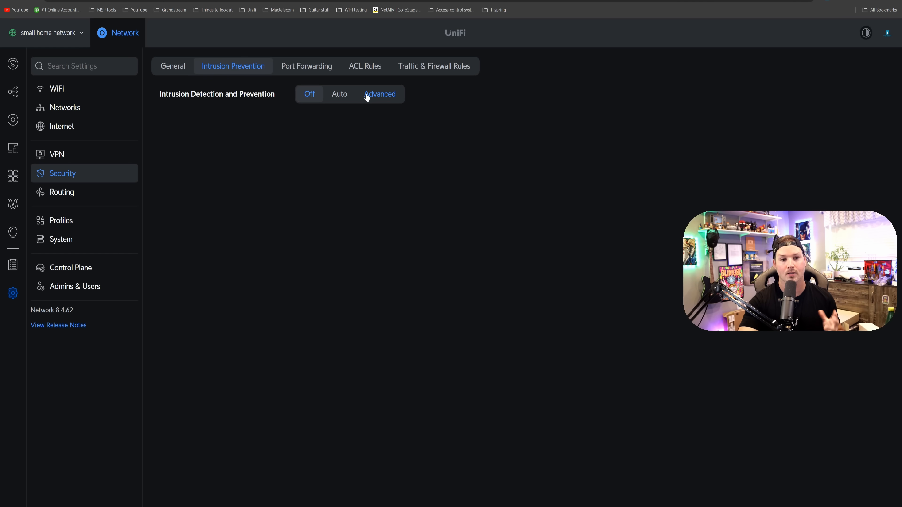
left_click(379, 94)
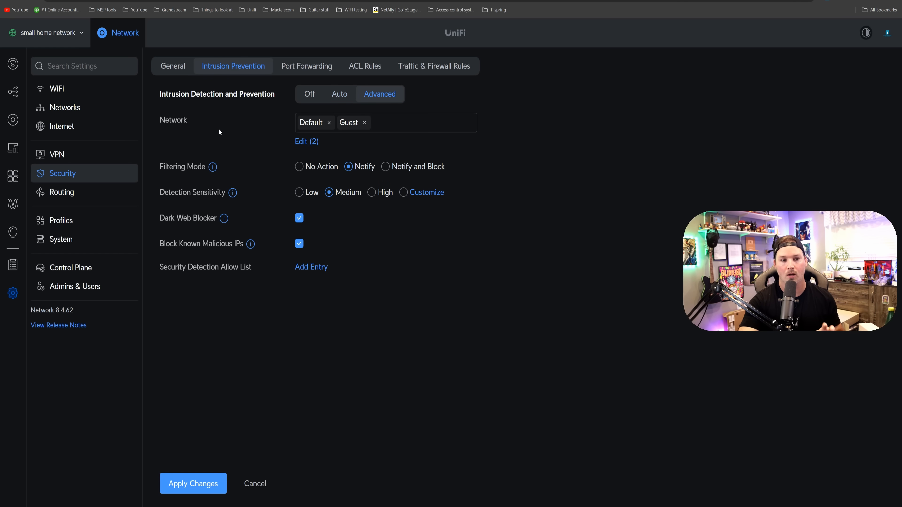
mouse_move(335, 143)
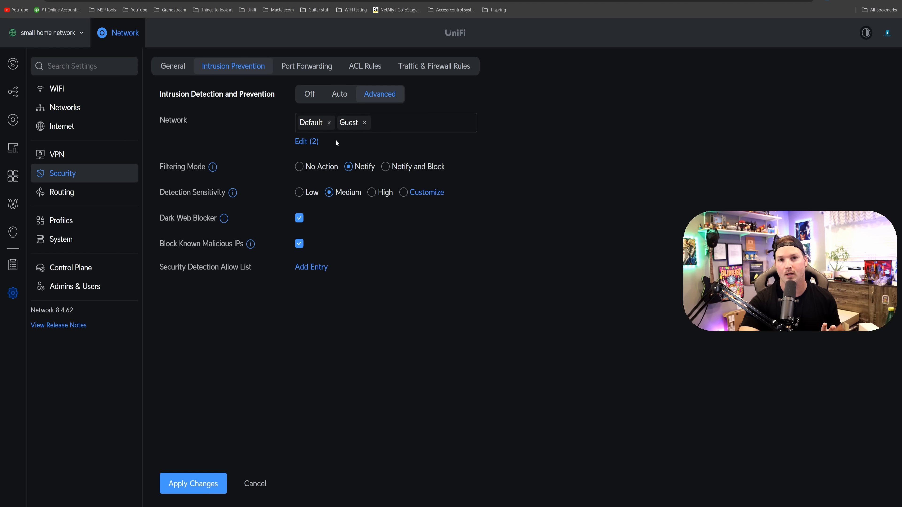
mouse_move(385, 166)
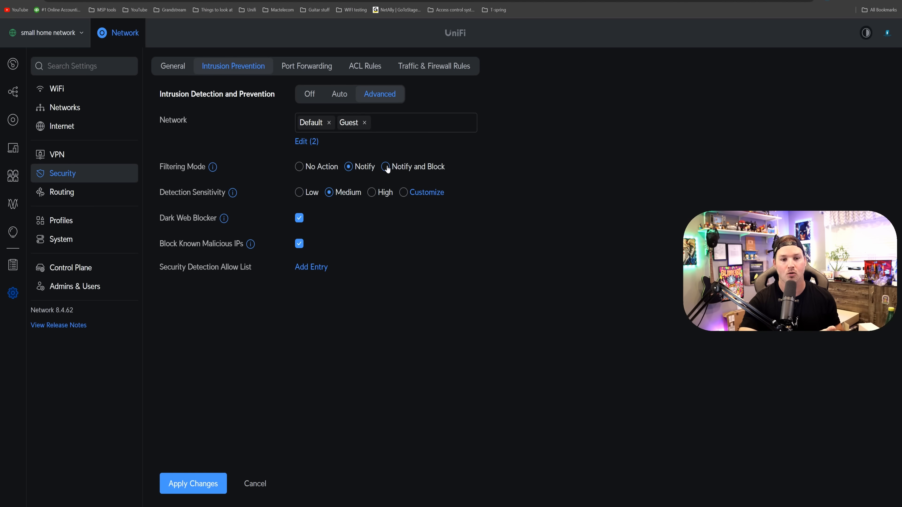
left_click(384, 167)
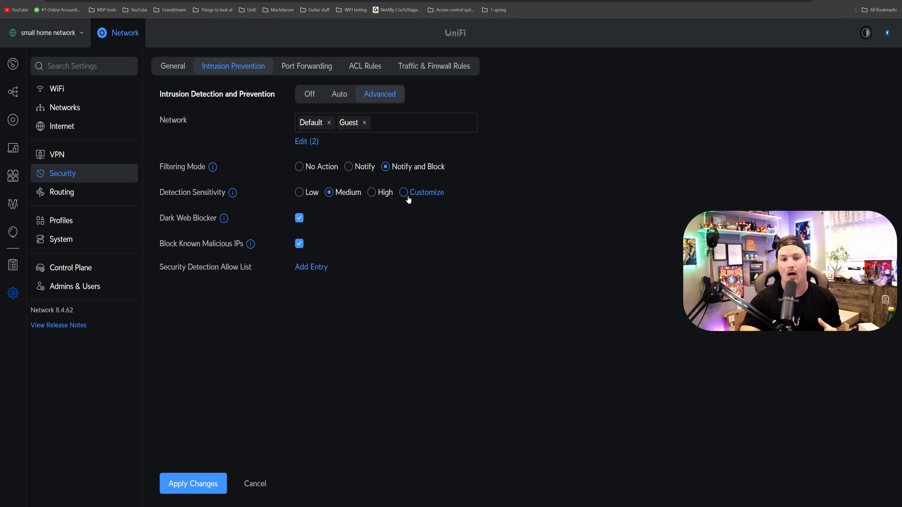
left_click(425, 192)
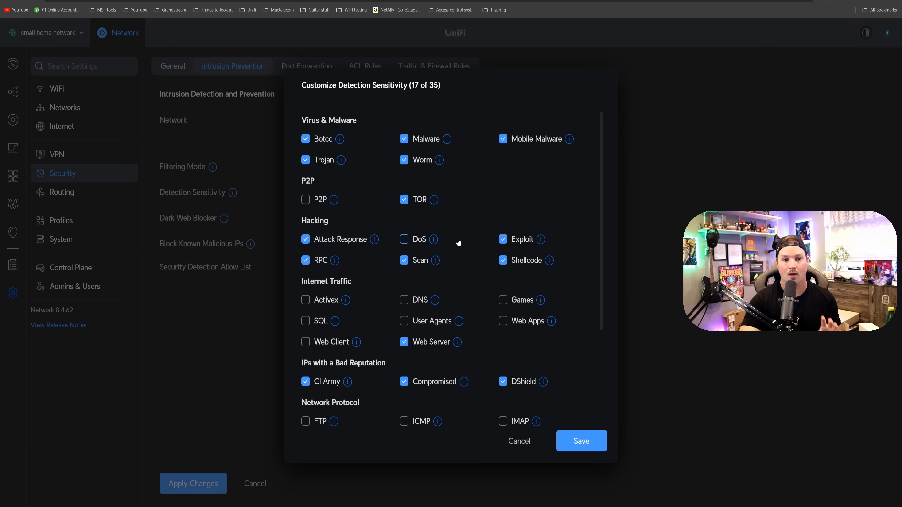
left_click(404, 239)
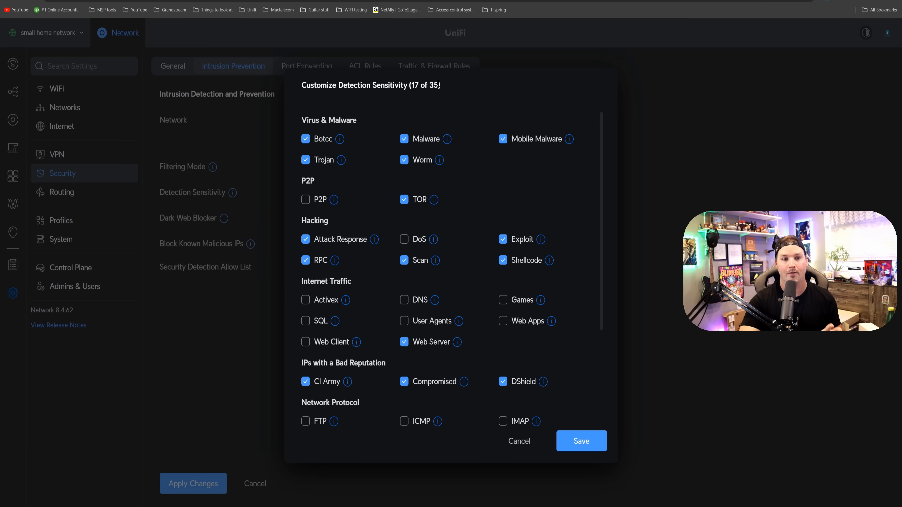
mouse_move(584, 408)
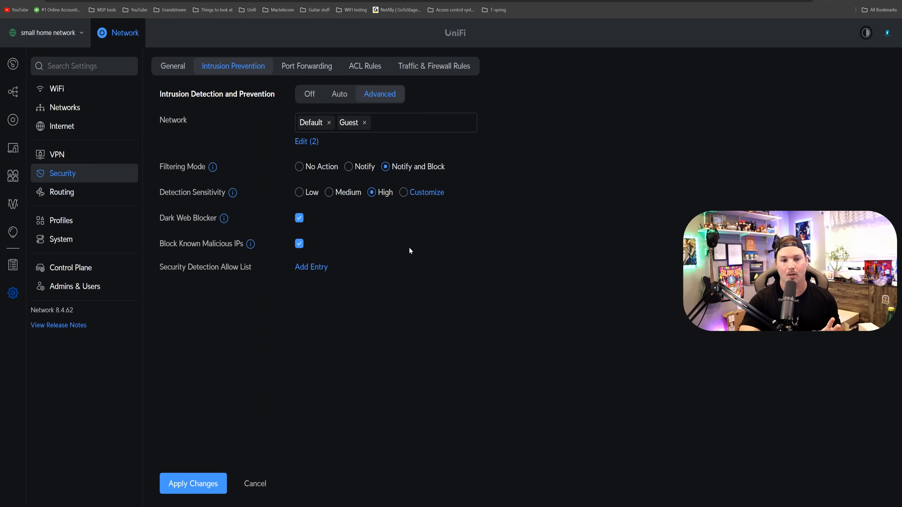
mouse_move(415, 254)
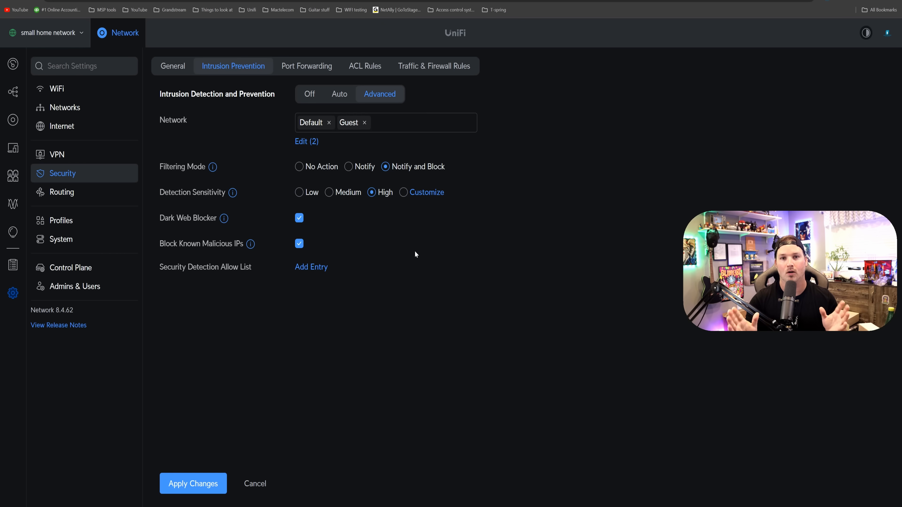
mouse_move(204, 447)
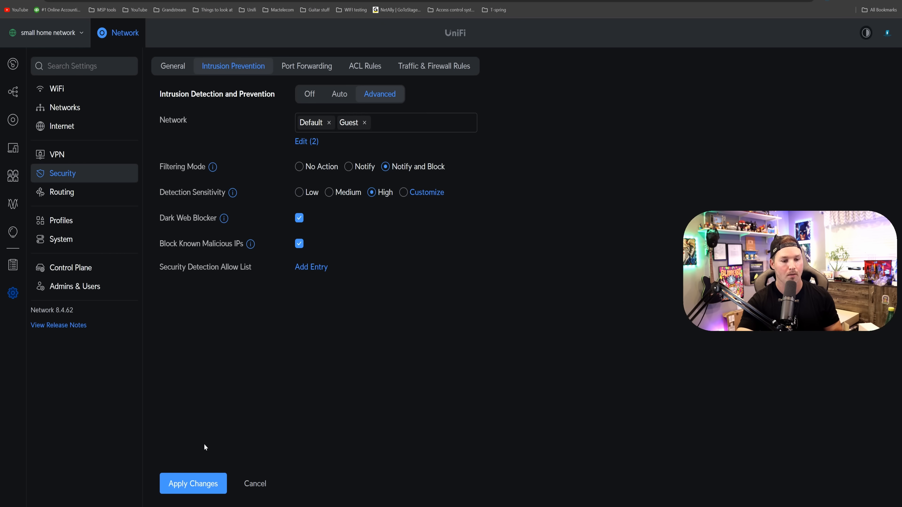
left_click(173, 66)
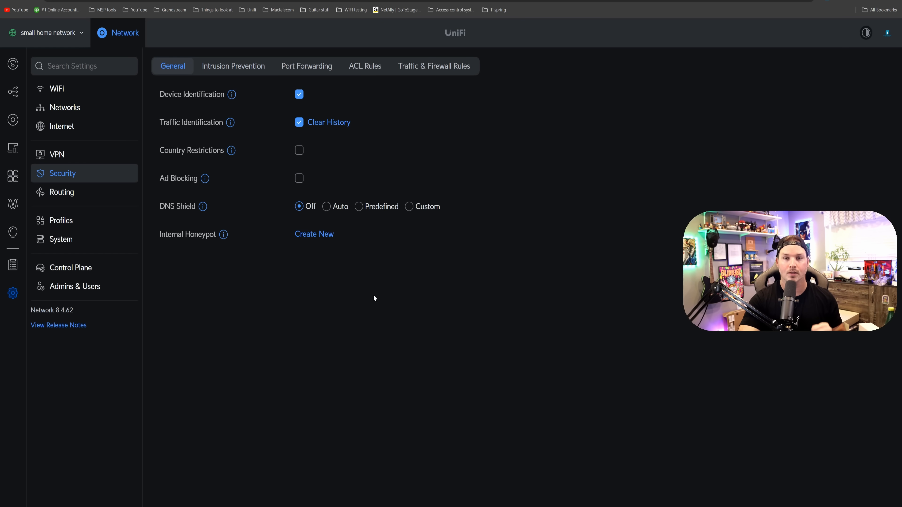
Step: Create internal honeypots on Default (192.168.1.2) and Guest (192.168.2.2)
left_click(314, 233)
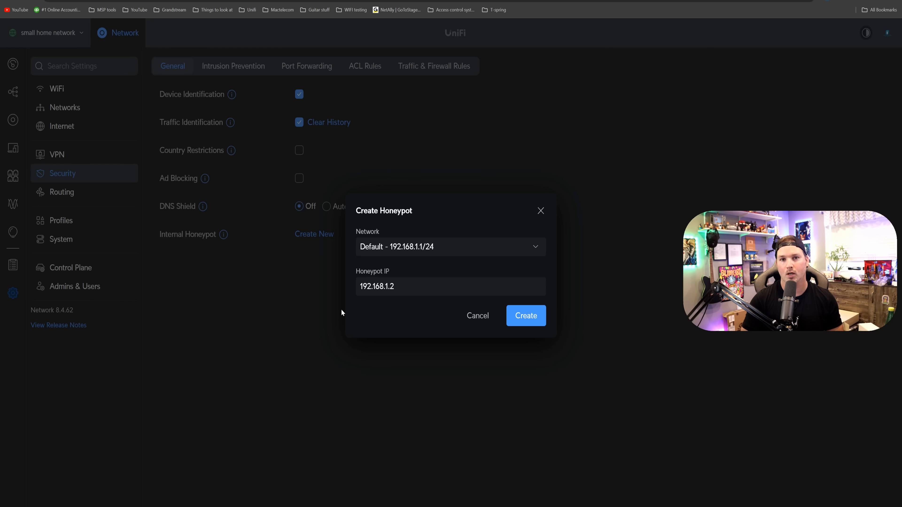
mouse_move(417, 302)
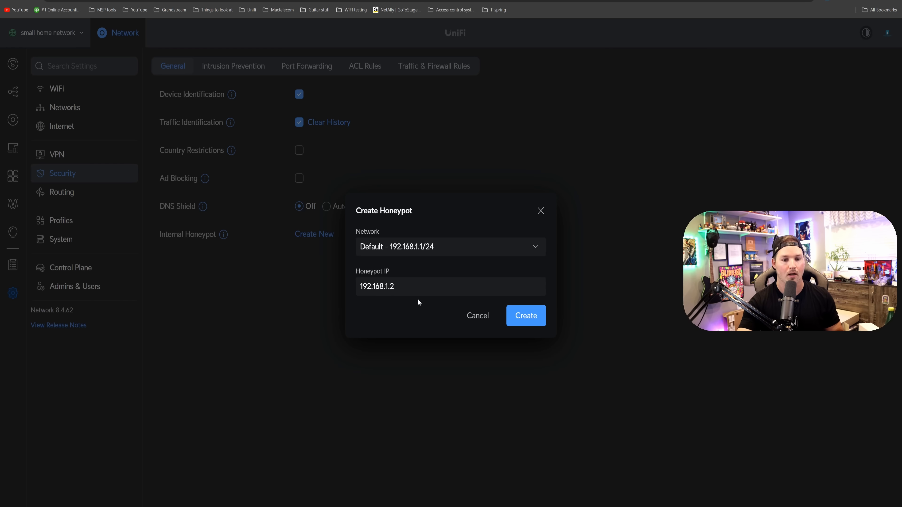
left_click(524, 315)
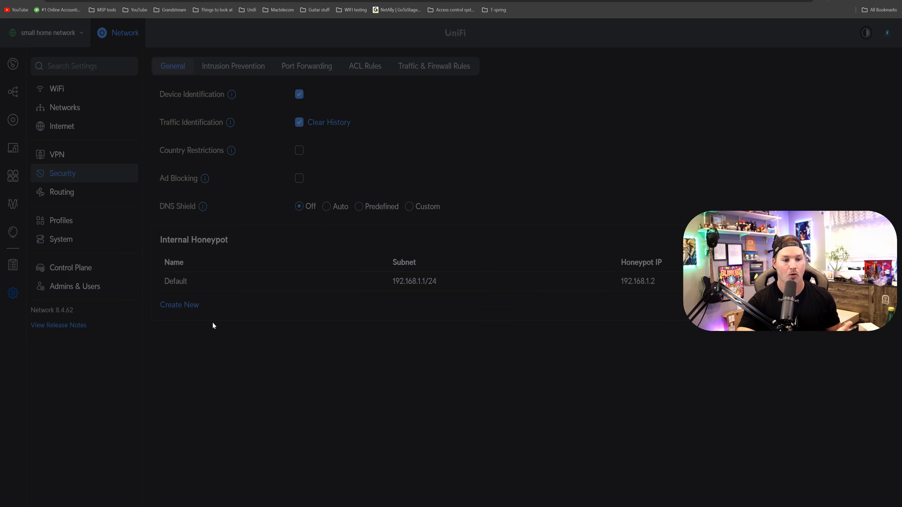
left_click(179, 305)
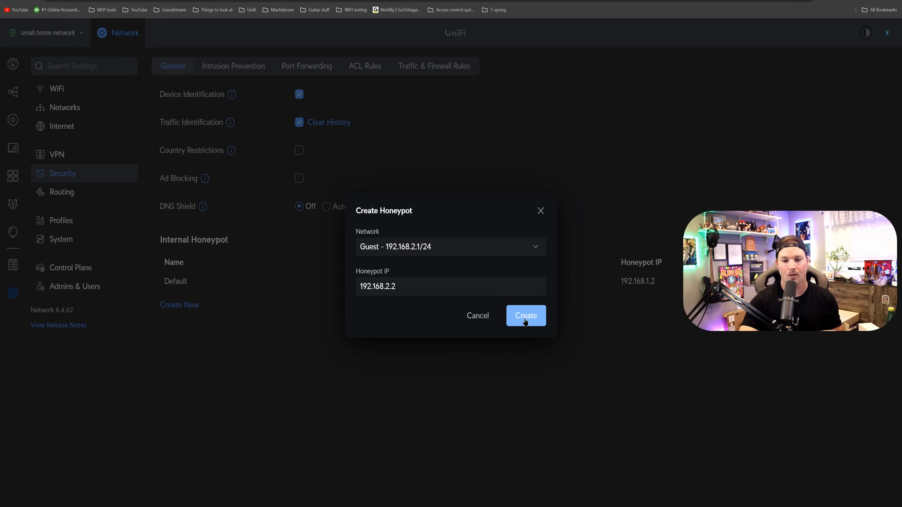
left_click(525, 315)
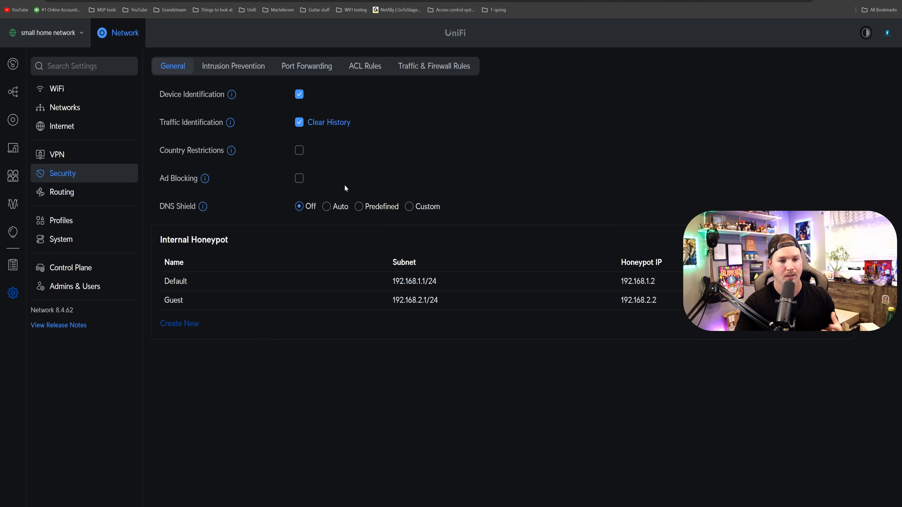
Step: Enable country restrictions blocking both directions and bring up the country selection list
left_click(298, 151)
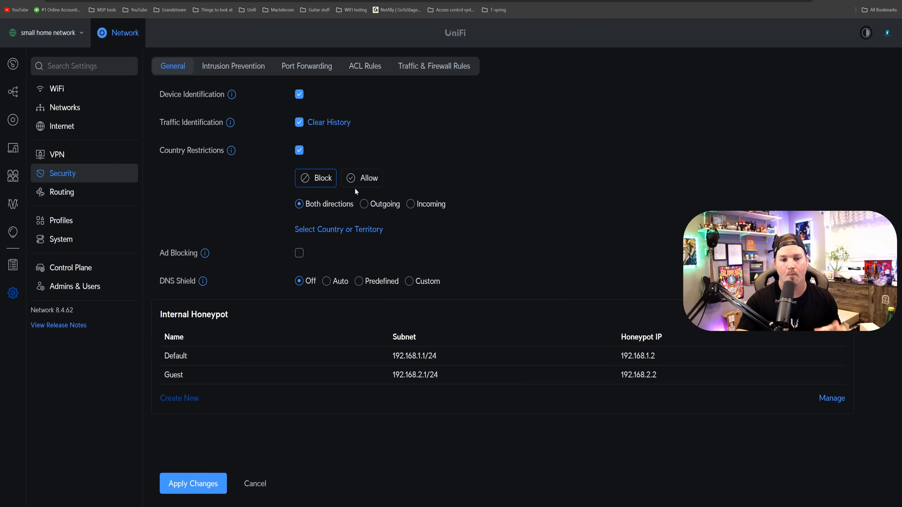
mouse_move(426, 203)
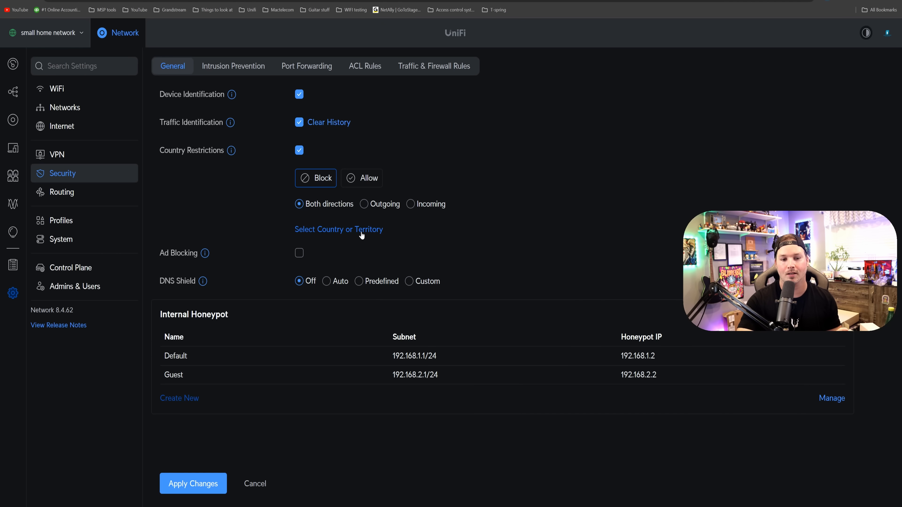
left_click(338, 228)
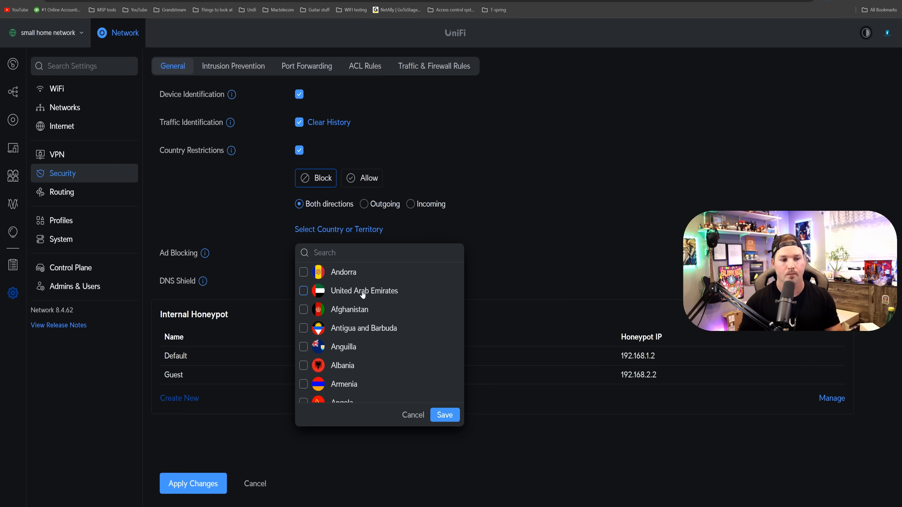
left_click(61, 125)
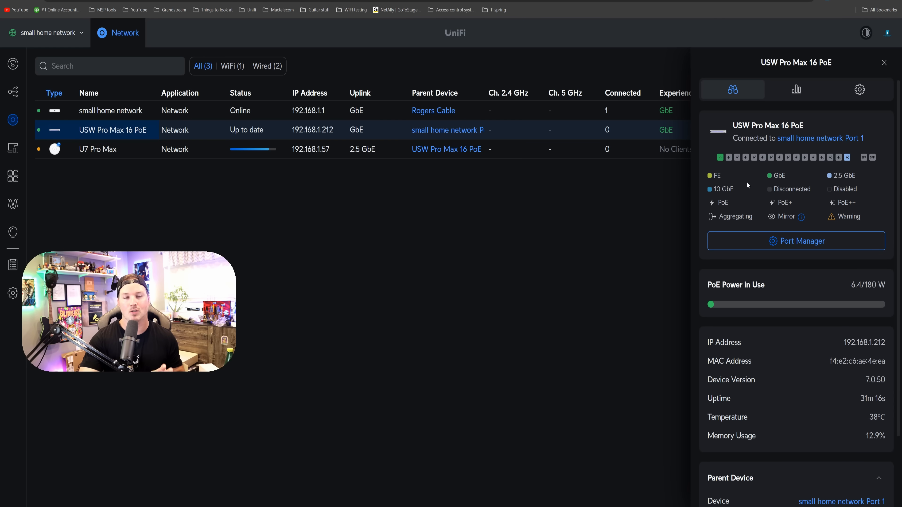
mouse_move(857, 151)
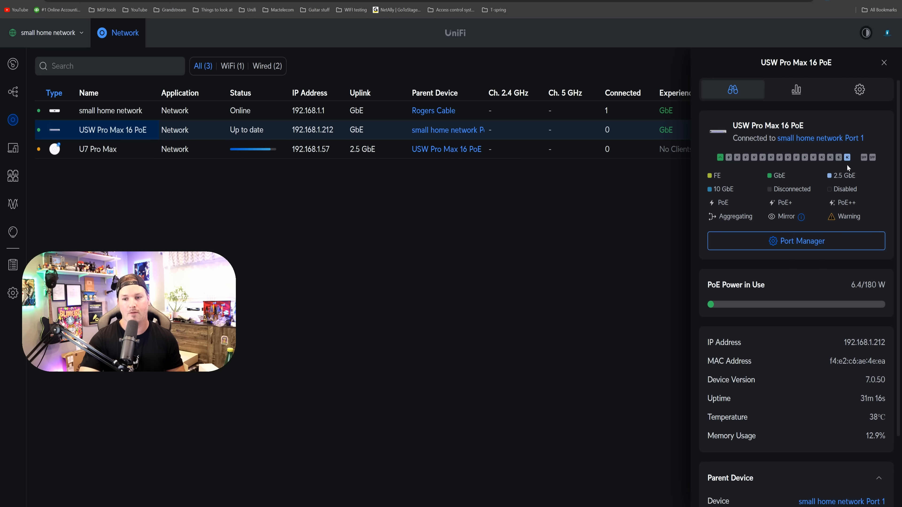
mouse_move(858, 89)
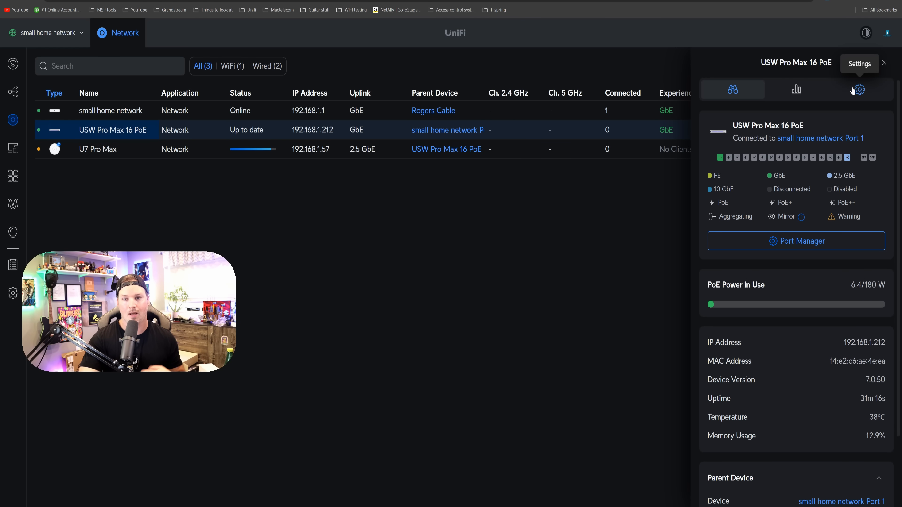
Step: Set the USW Pro Max 16 PoE's Etherlighting to colour ports by Network and apply
left_click(857, 89)
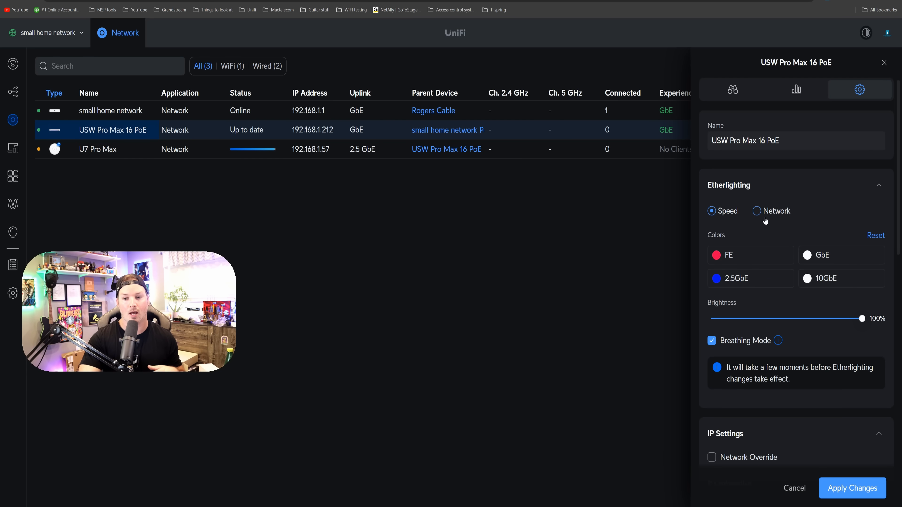
left_click(757, 210)
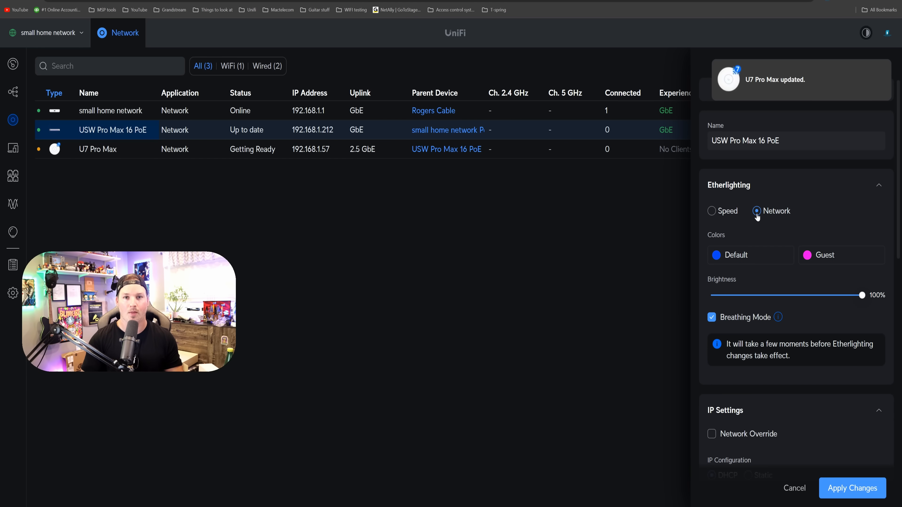
left_click(712, 317)
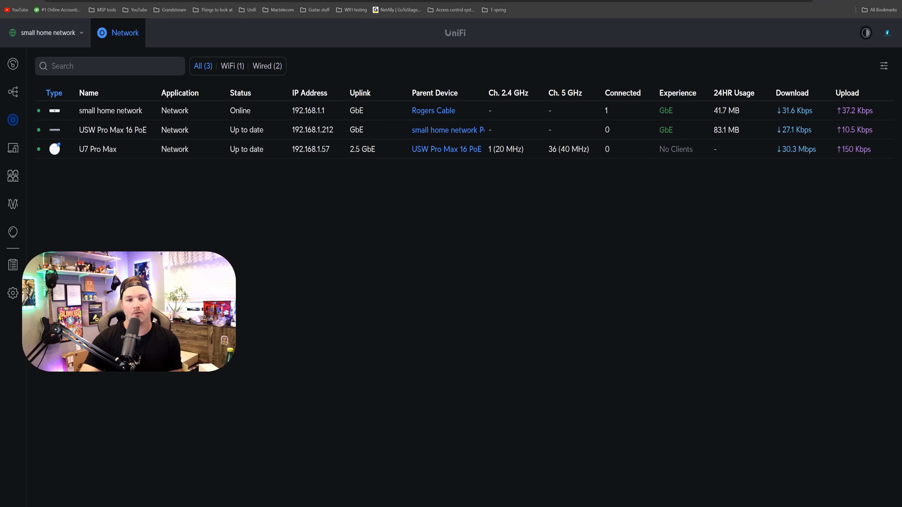
Step: Go to UniFi Devices and bring up the U7 Pro Max access point's details panel
left_click(98, 149)
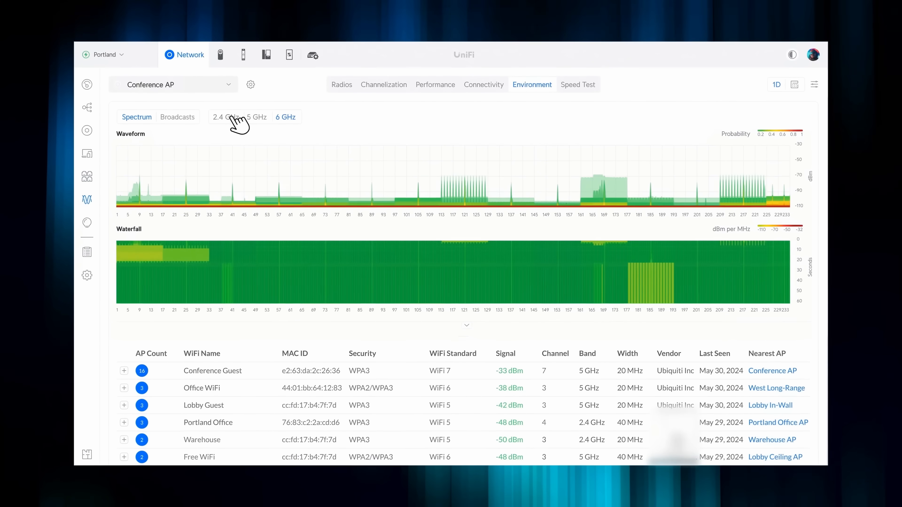
left_click(225, 118)
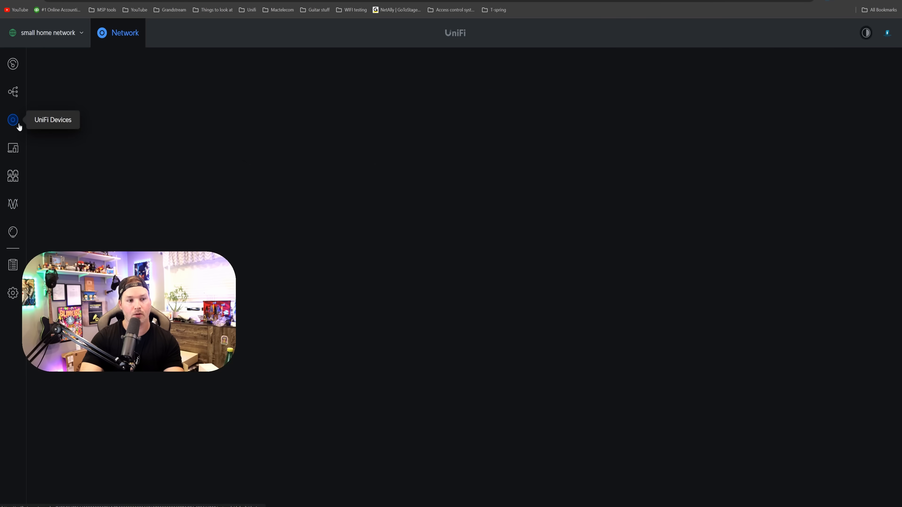
left_click(12, 120)
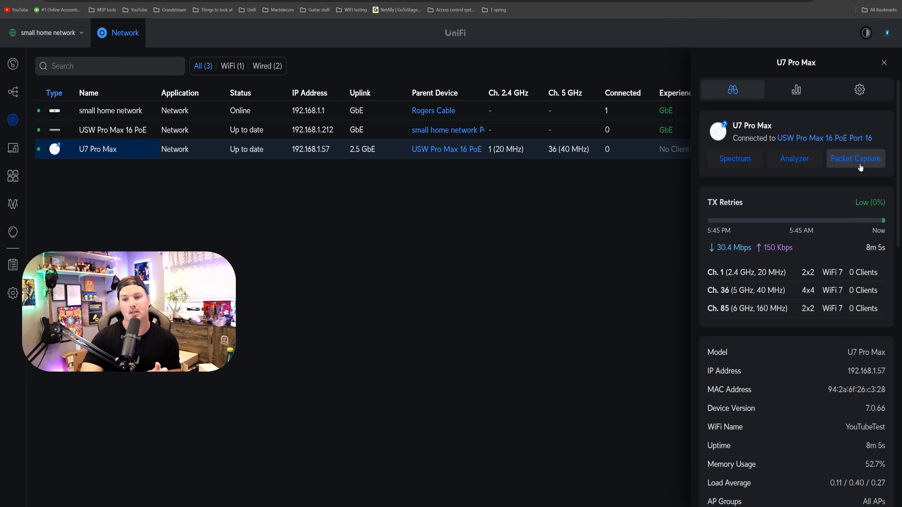
left_click(855, 158)
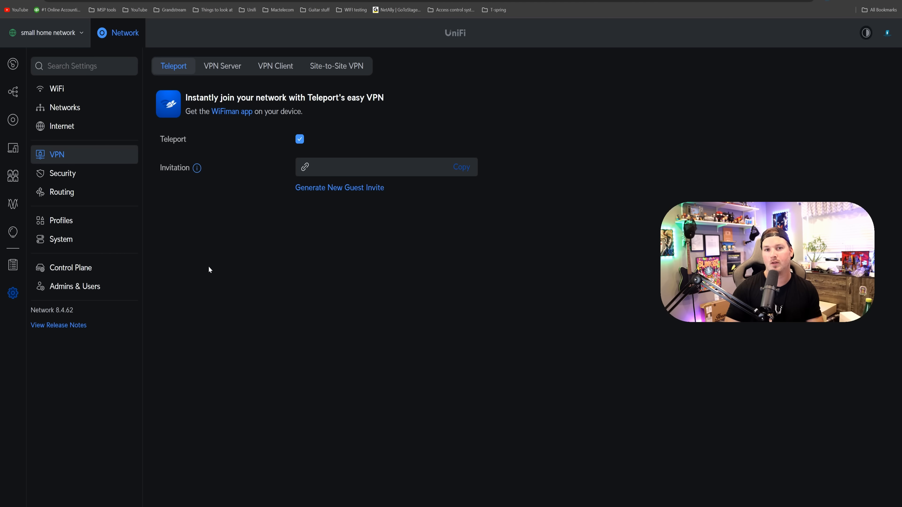
mouse_move(215, 264)
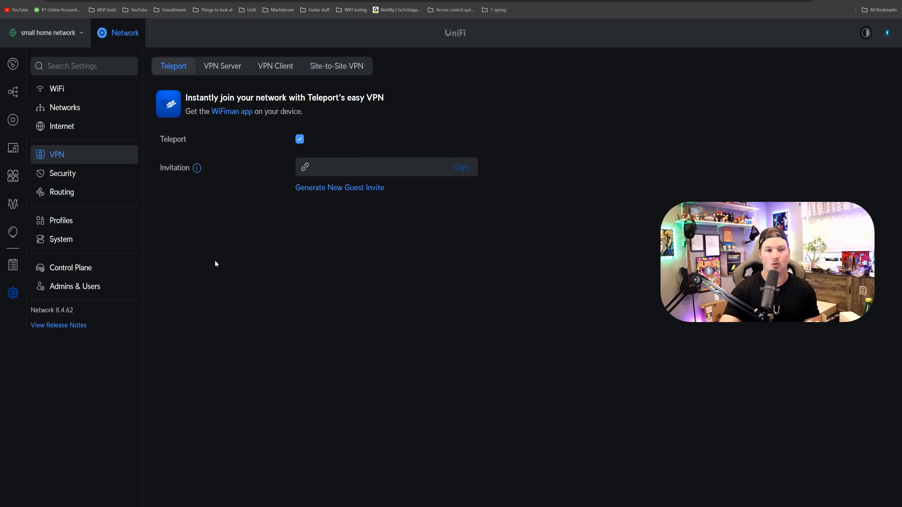
Step: Review VPN Server and VPN Client settings, then choose IPsec for a site-to-site VPN
left_click(222, 66)
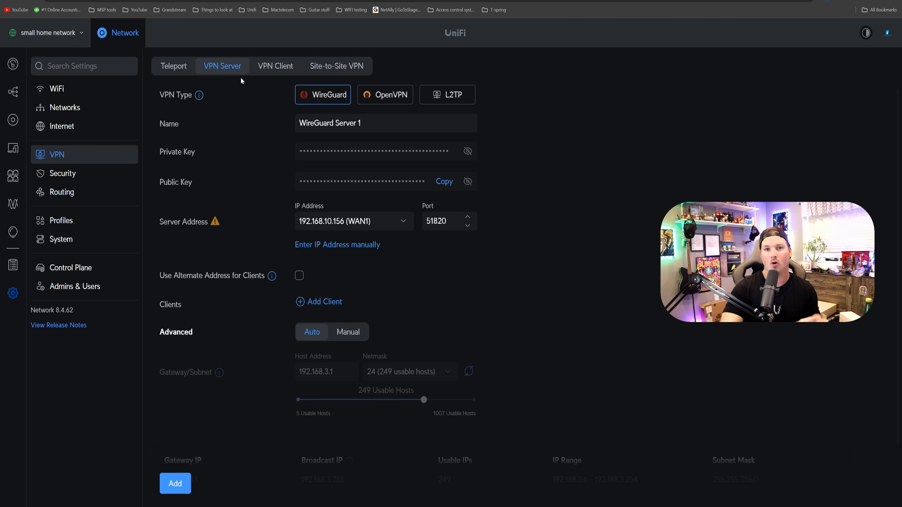
left_click(274, 66)
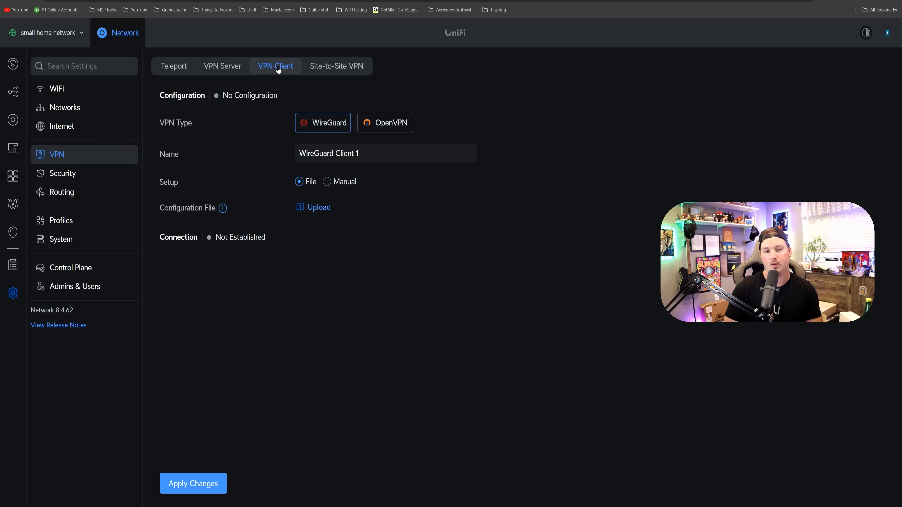
left_click(335, 65)
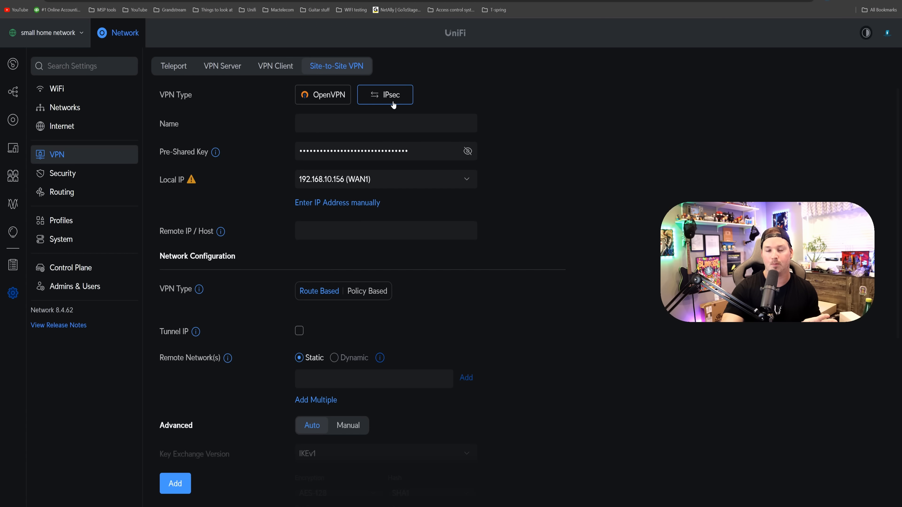
left_click(62, 192)
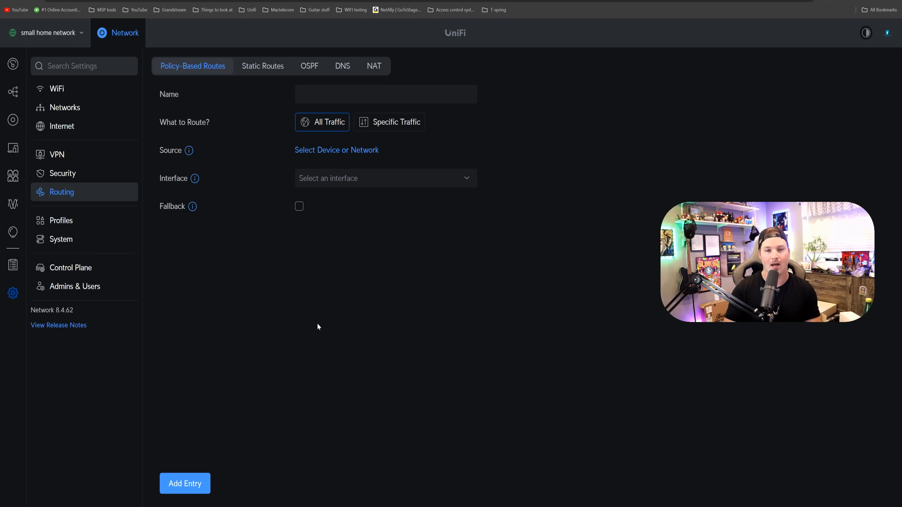
Step: Show the Policy-Based Routes settings under Routing
left_click(62, 173)
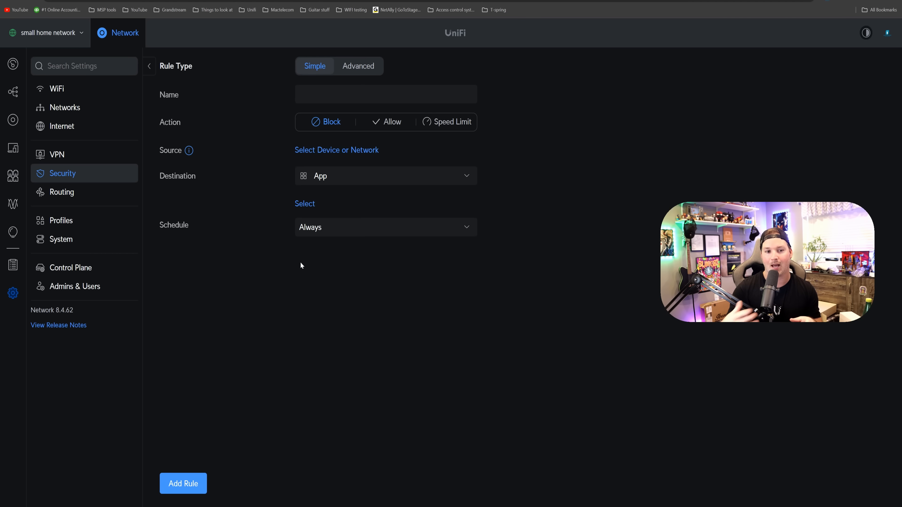
mouse_move(308, 262)
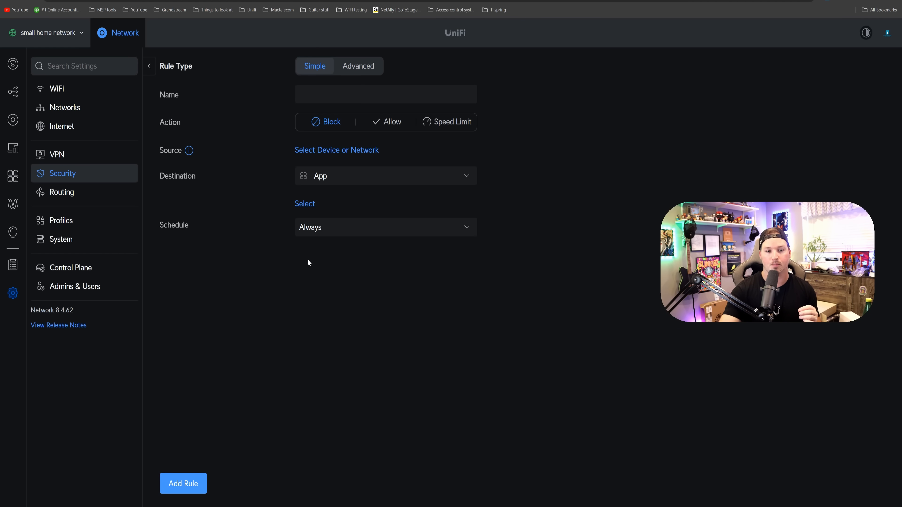
Step: Target the rule at all devices with TikTok as the destination app
left_click(336, 149)
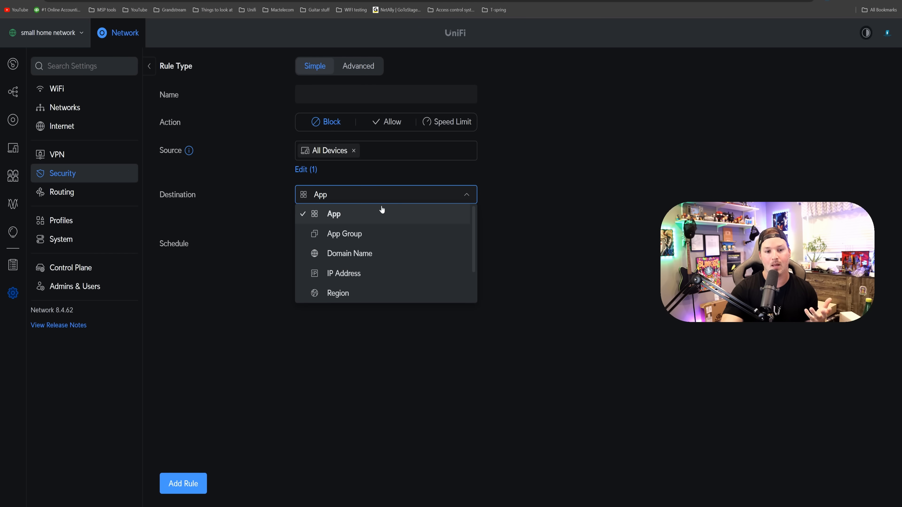
left_click(334, 213)
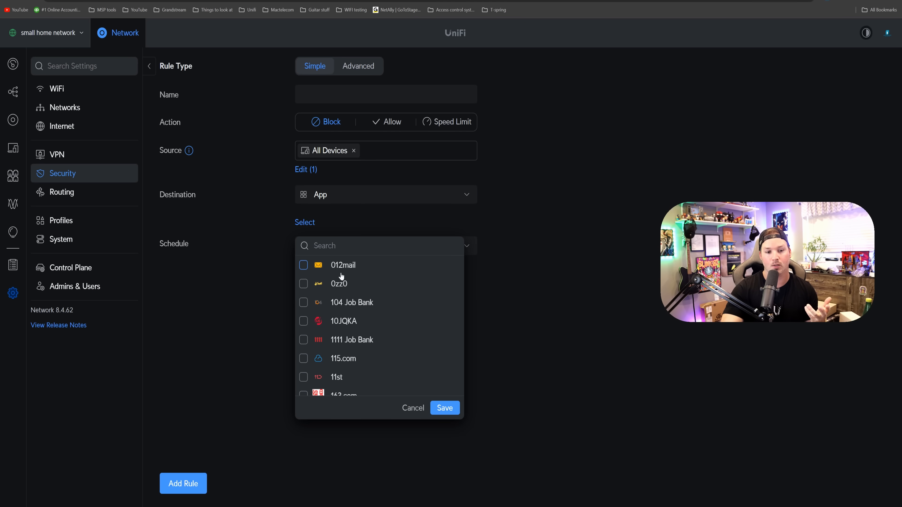
type("tik")
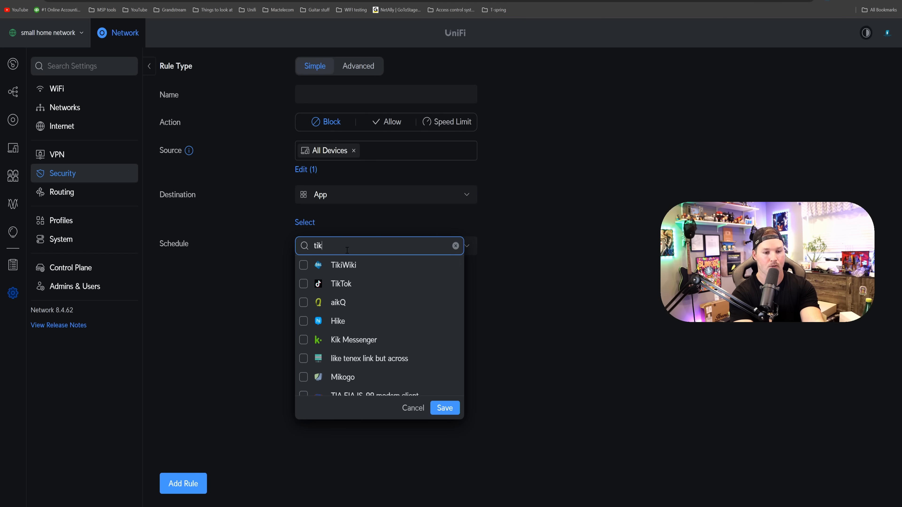
left_click(304, 284)
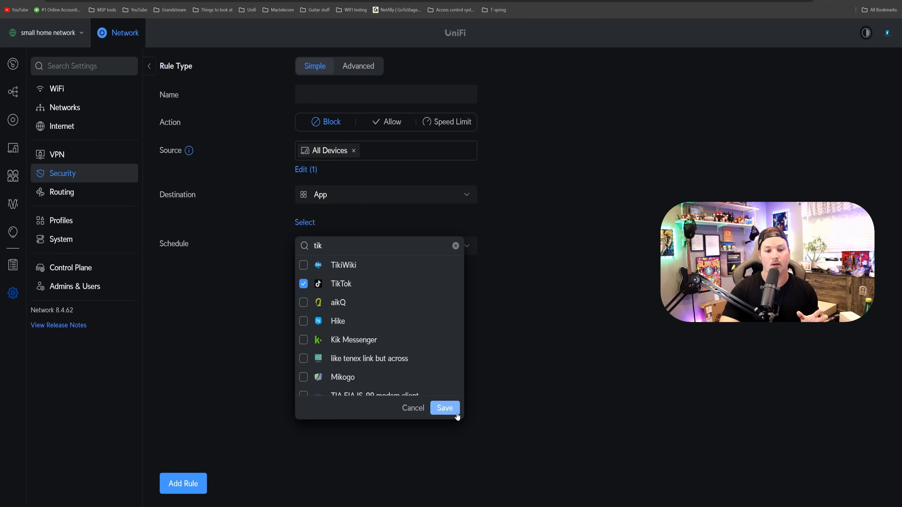
left_click(444, 407)
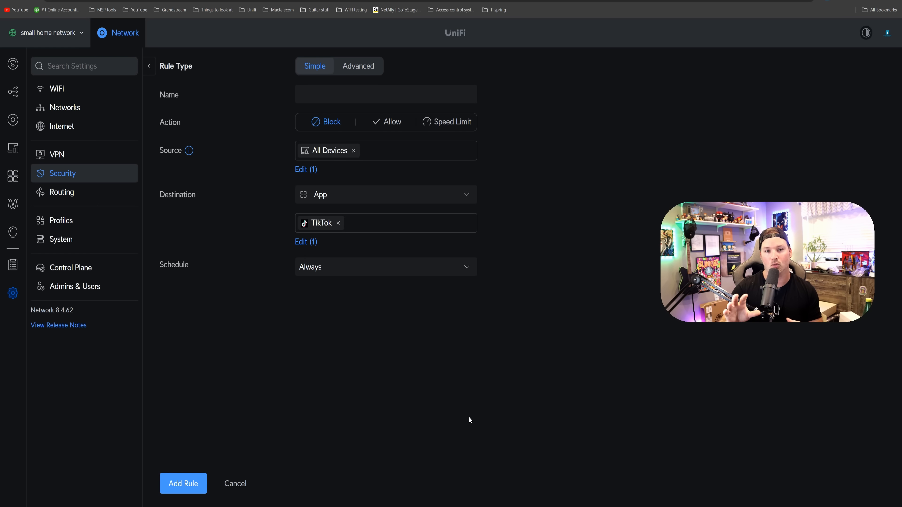
mouse_move(454, 127)
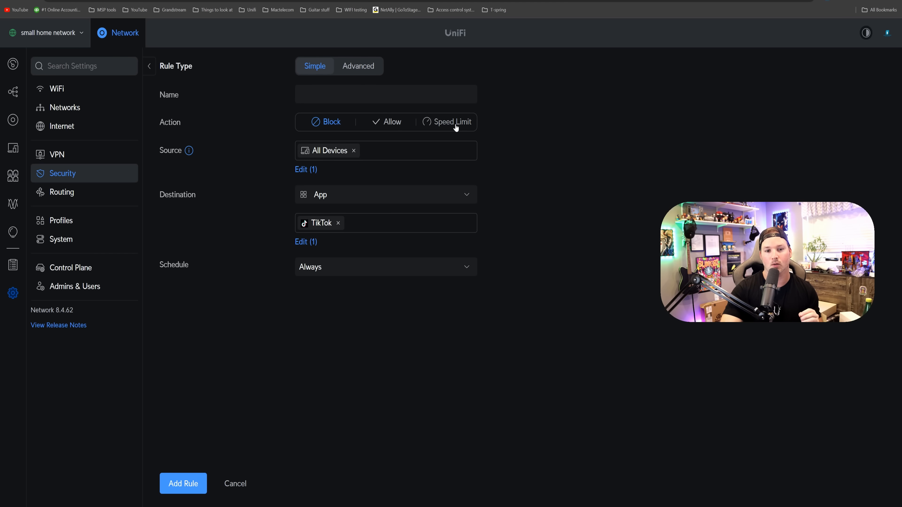
Step: Make the rule a Speed Limit rather than a block, then go to Profiles settings
left_click(452, 122)
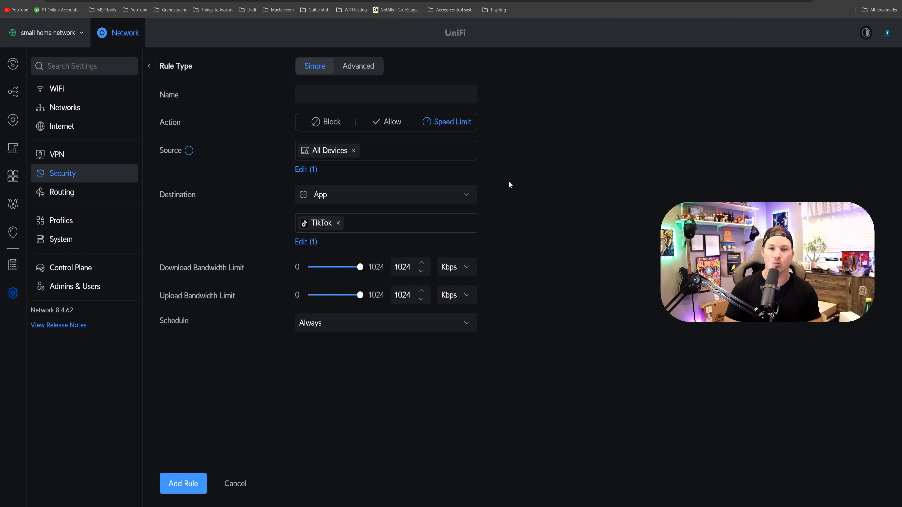
left_click(61, 220)
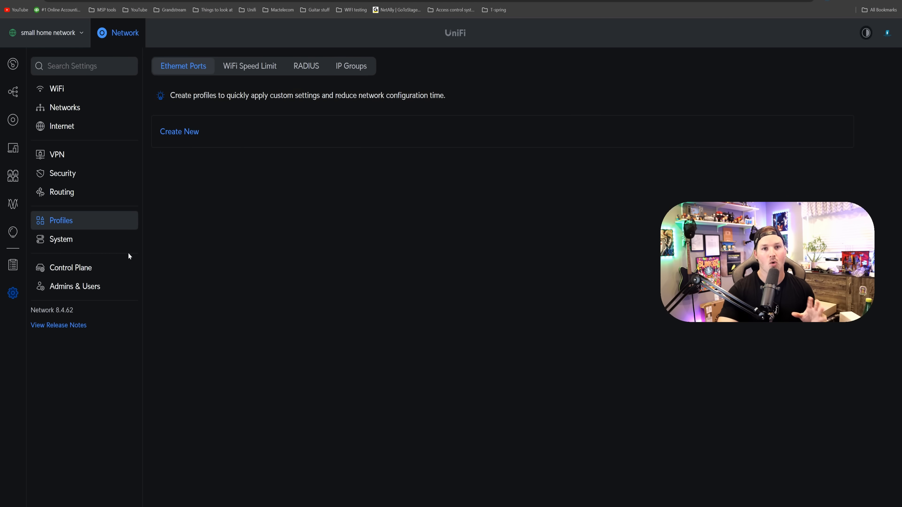